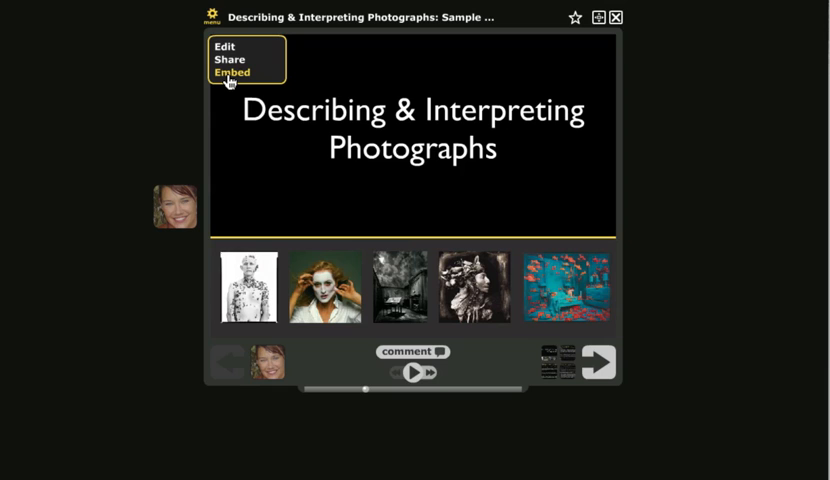
Step: Copy the embed code for the Describing & Interpreting Photographs thread and close the embed window
left_click(232, 72)
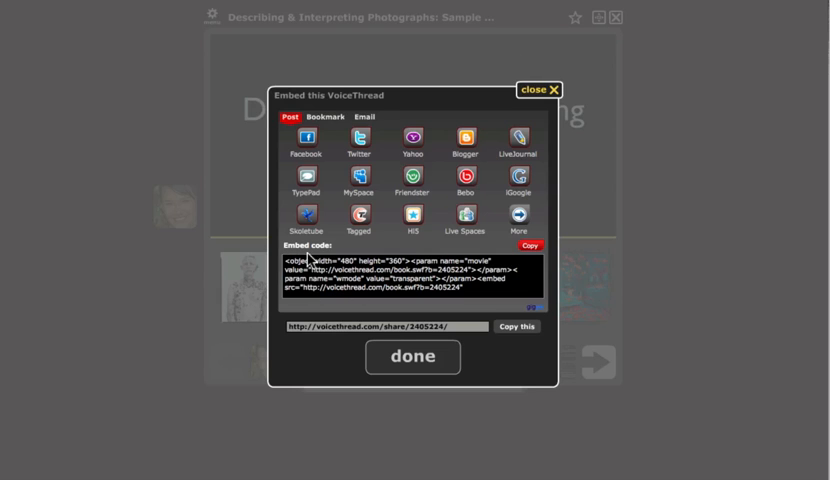
mouse_move(320, 290)
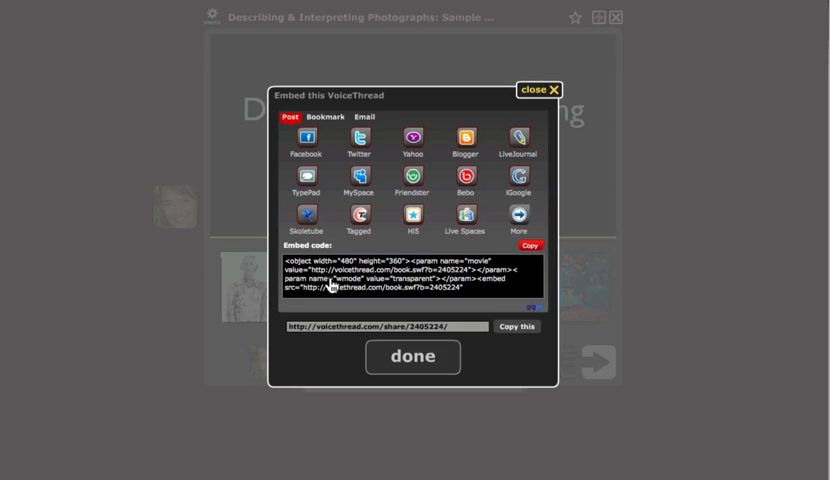
mouse_move(344, 290)
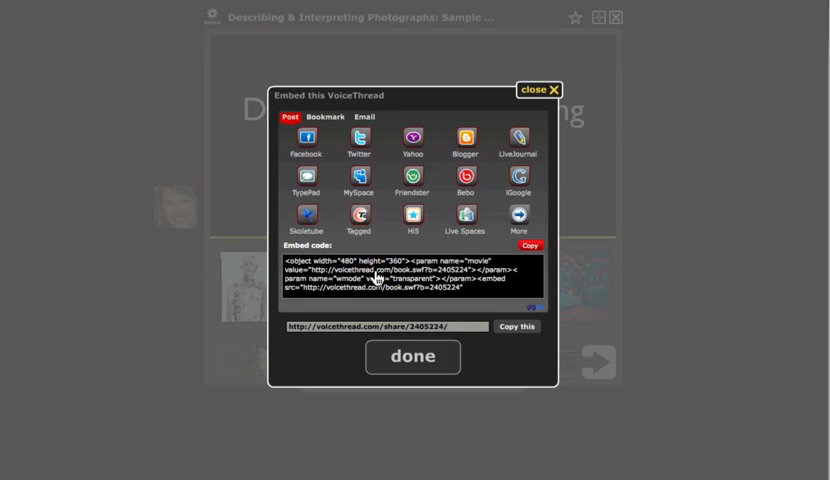
left_click(528, 244)
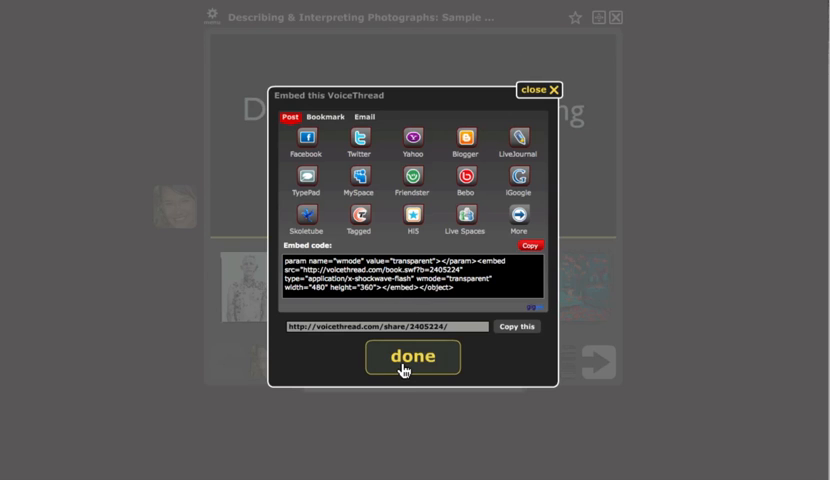
left_click(412, 356)
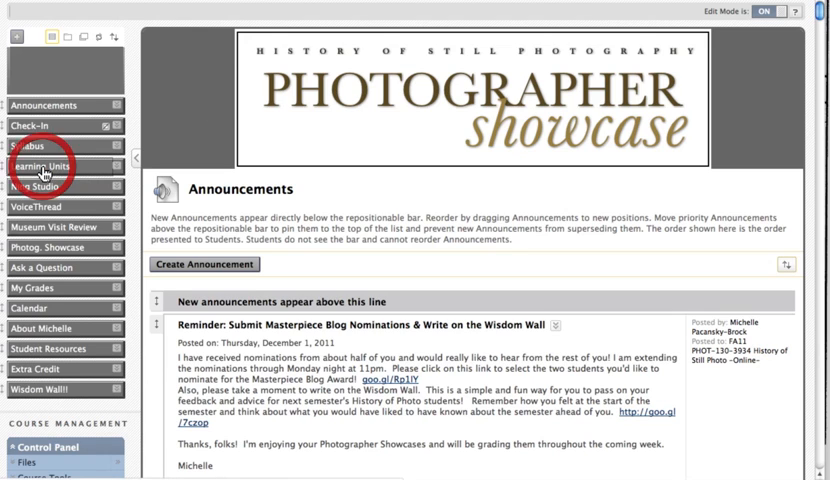
Step: Go to Learning Units, Unit 1, then its Activities folder and show the add-content options
left_click(40, 166)
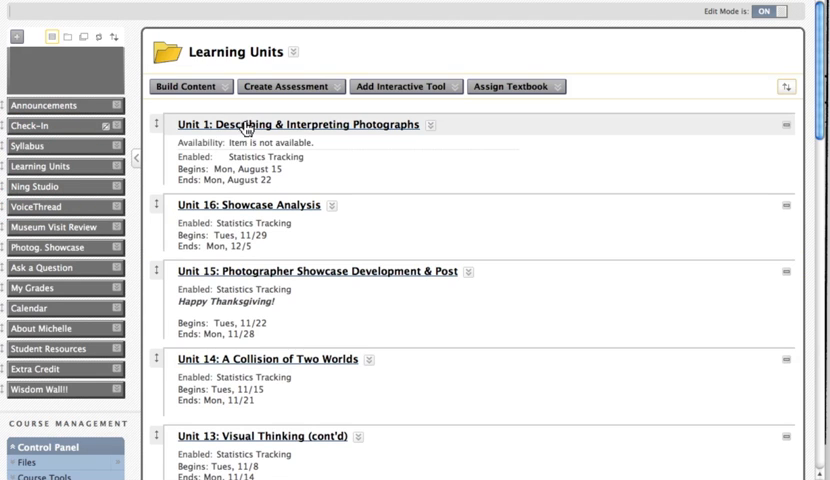
left_click(284, 124)
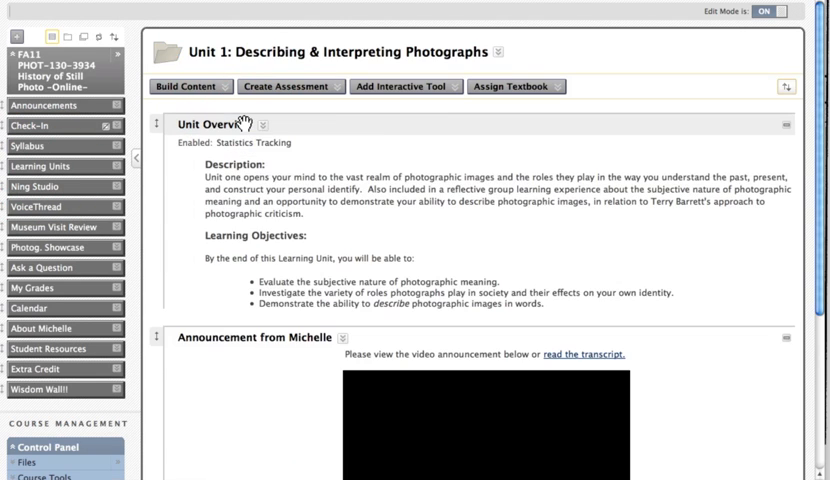
scroll("down", 3)
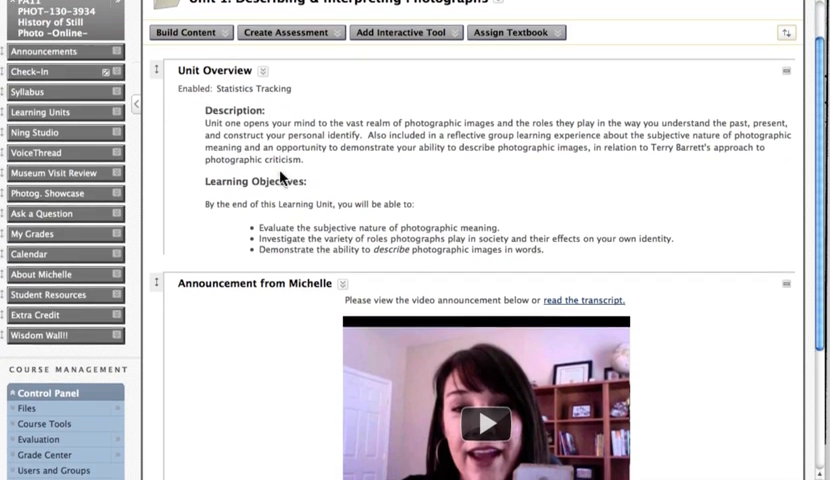
scroll("down", 3)
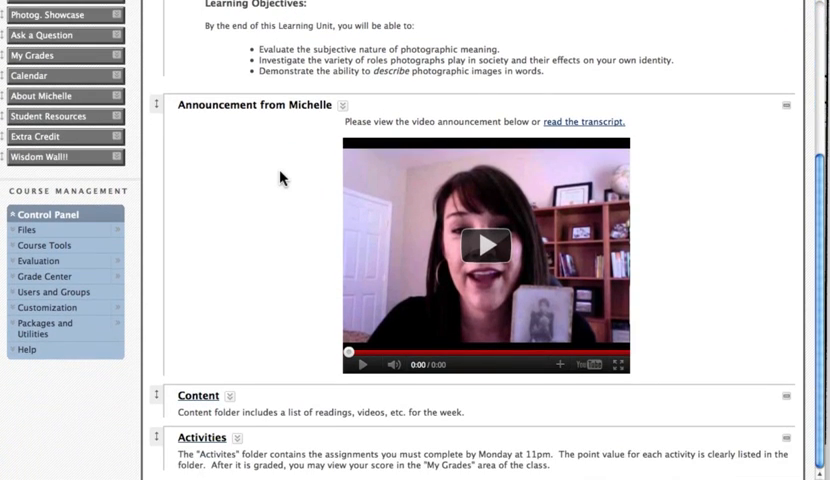
mouse_move(196, 448)
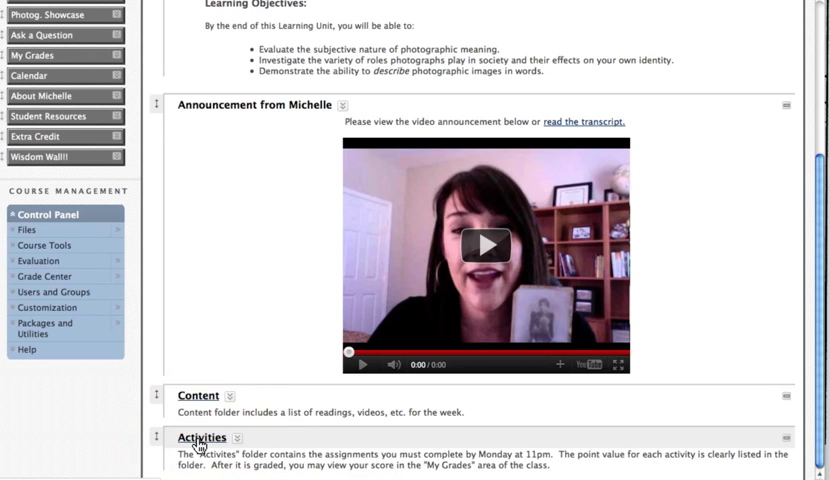
left_click(202, 436)
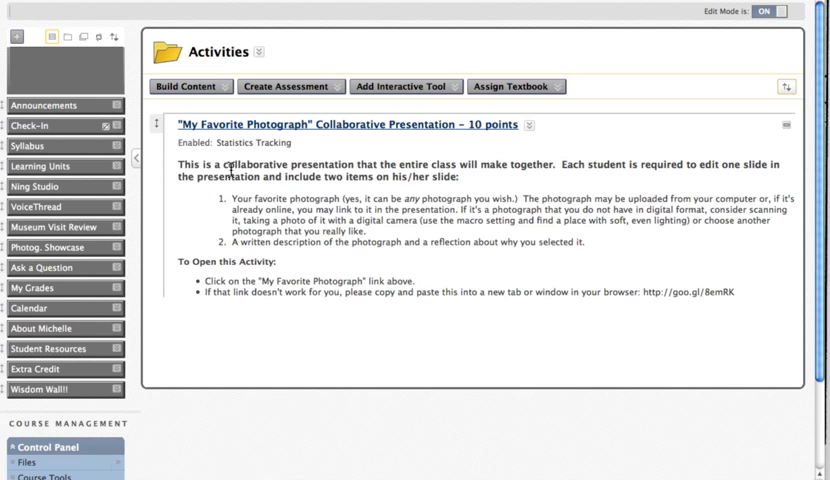
left_click(190, 86)
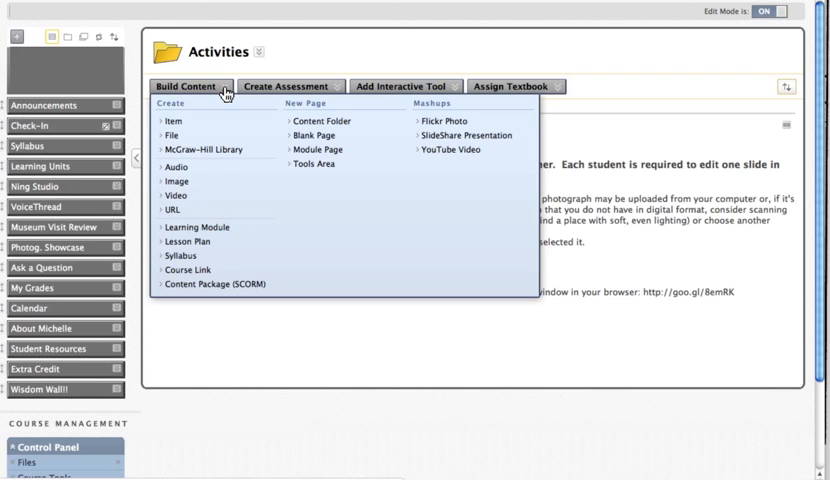
mouse_move(180, 108)
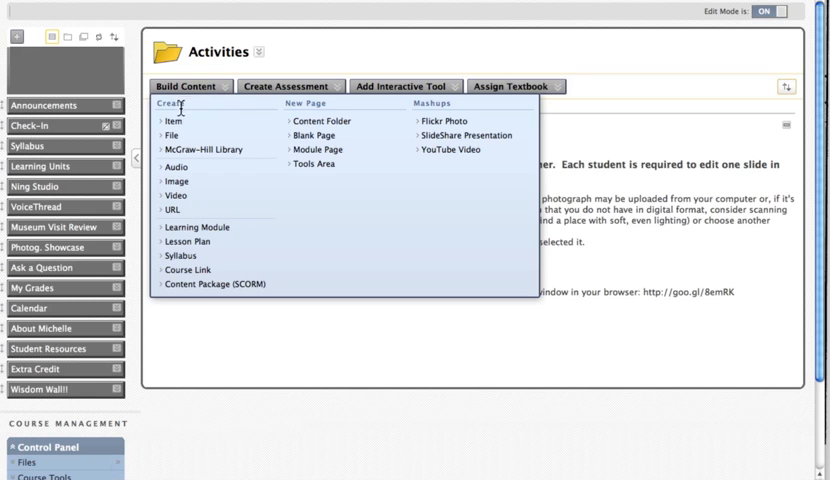
mouse_move(180, 128)
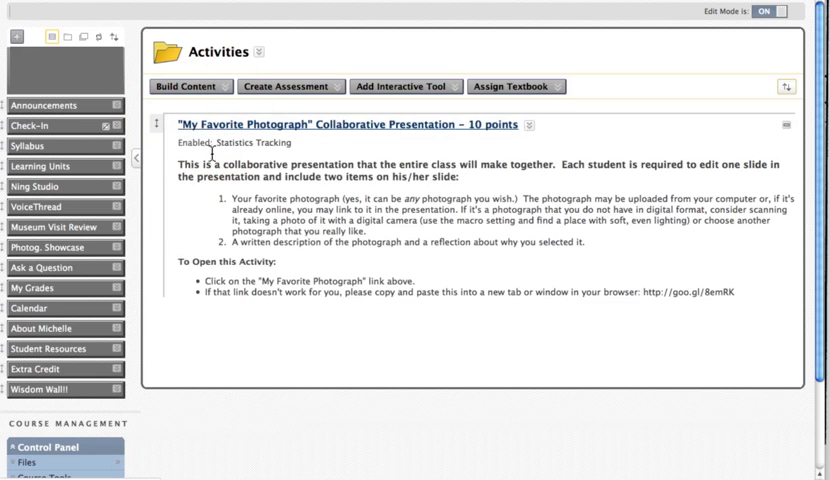
Step: Choose Item under Create to start a new content item in Activities
left_click(188, 86)
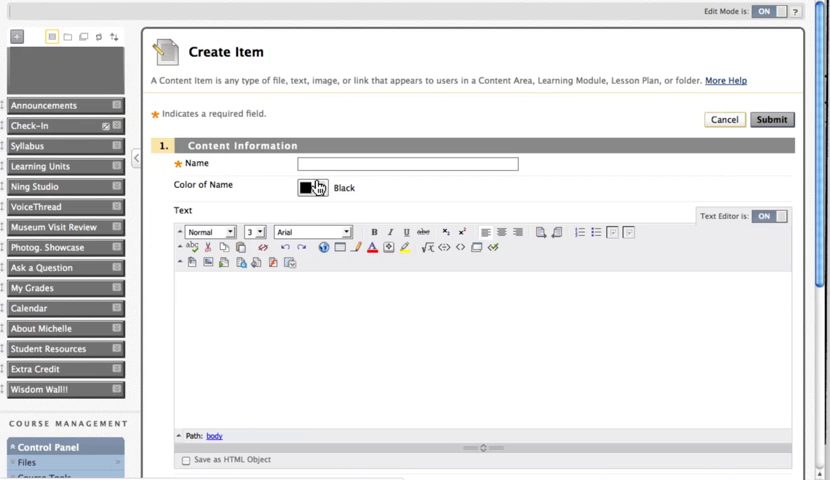
Step: Name the item 'Participate in this VoiceThread Activity'
type("Par")
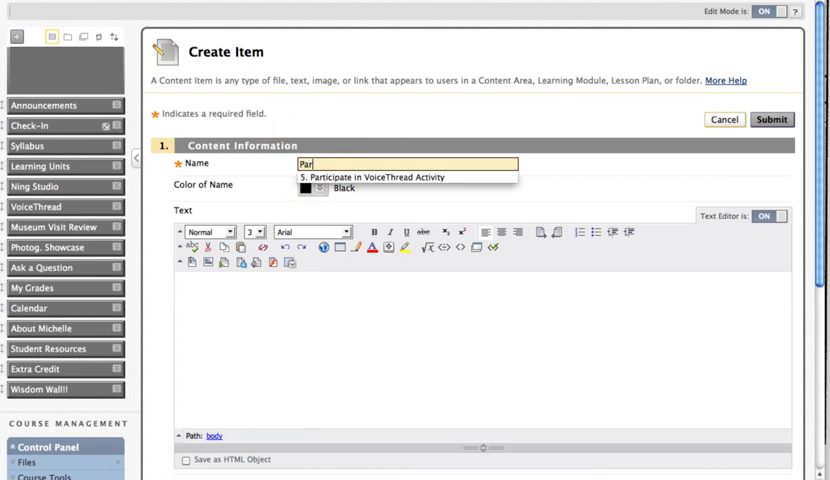
type("Participate in this")
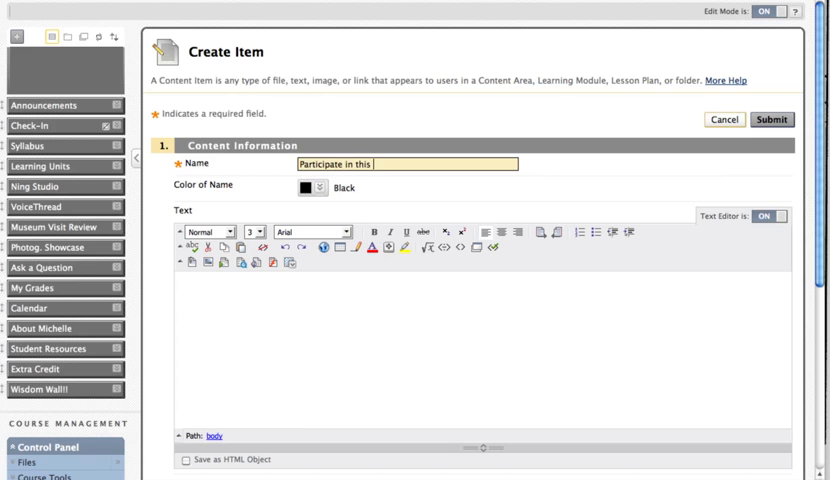
type("VoiceThread A")
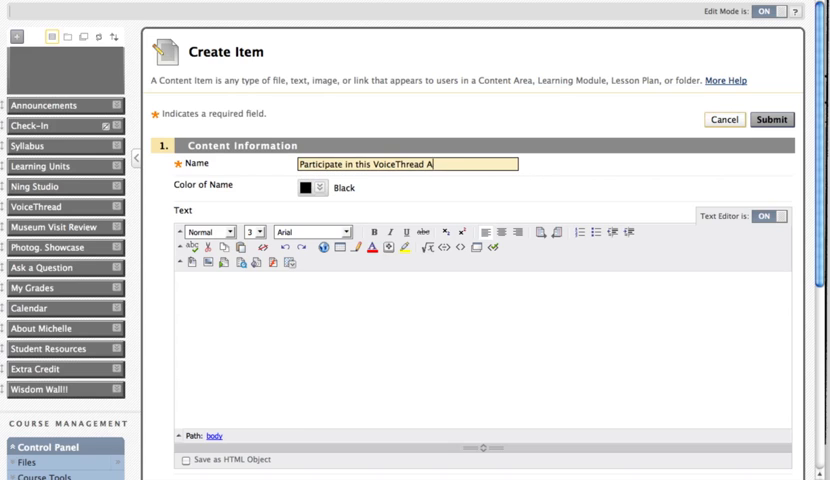
type("ctivity")
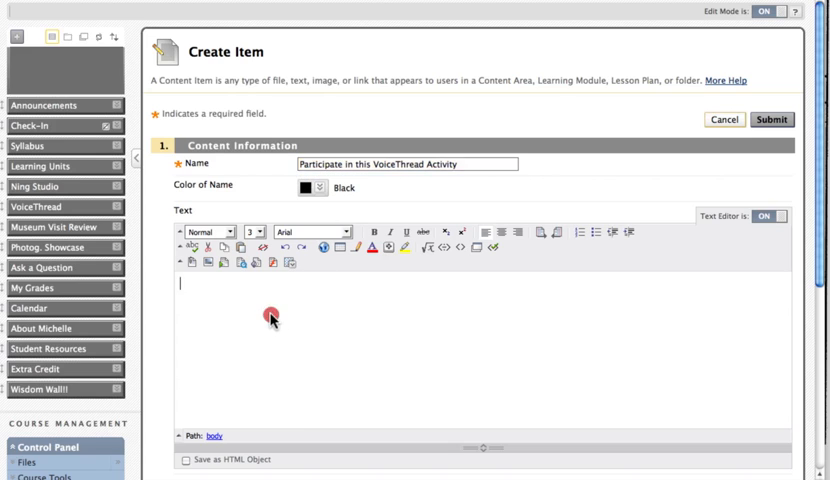
Step: Add 'Due: Monday at 11pm', 'Points: 10' and 'Instructions:' lines with placeholder text
type("Due")
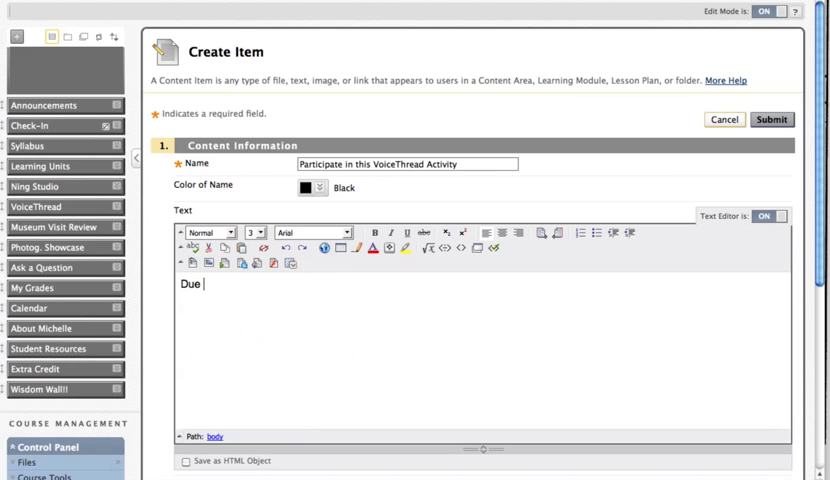
type(":")
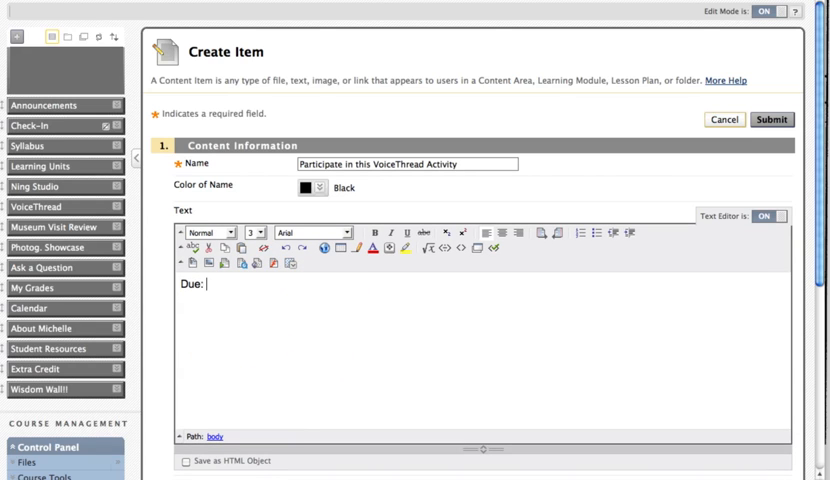
type("Monday at 11pm")
type("Points")
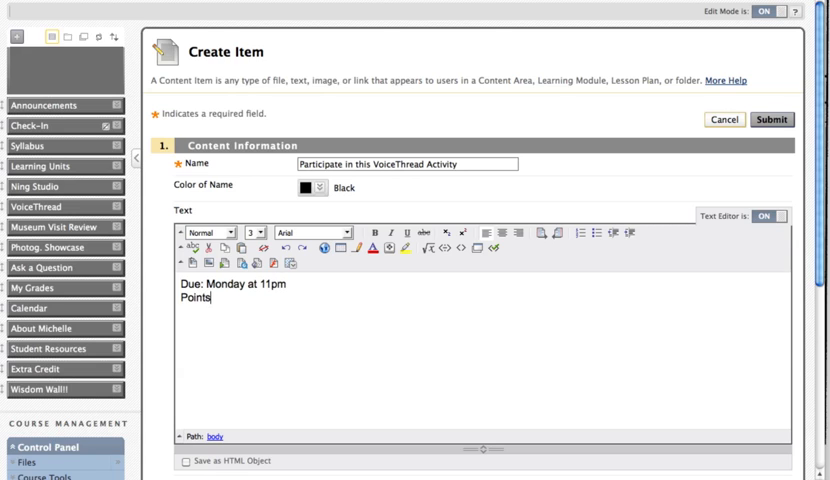
type(": 10")
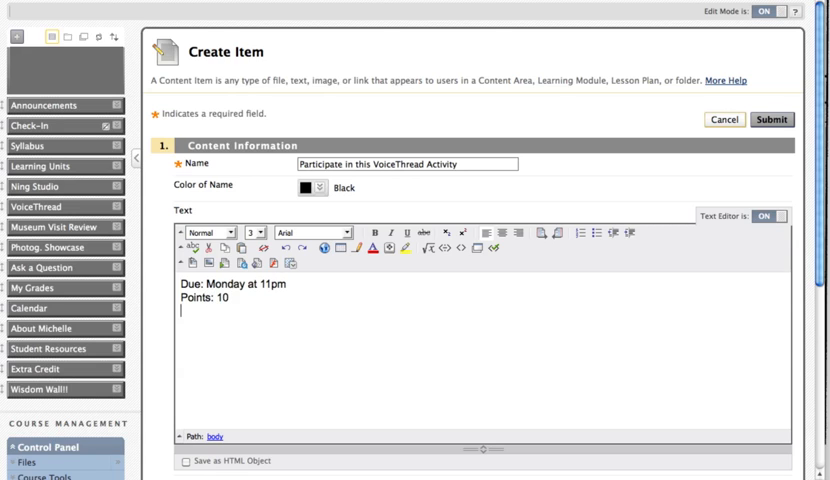
type("Inst")
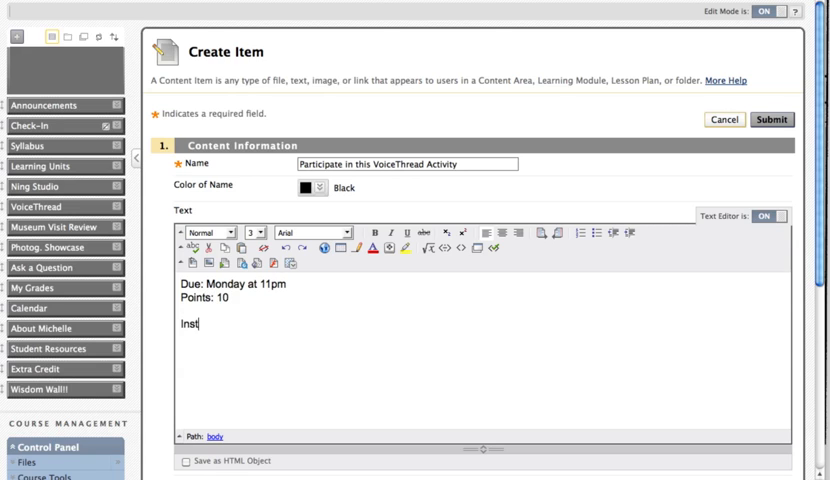
type("ructions:")
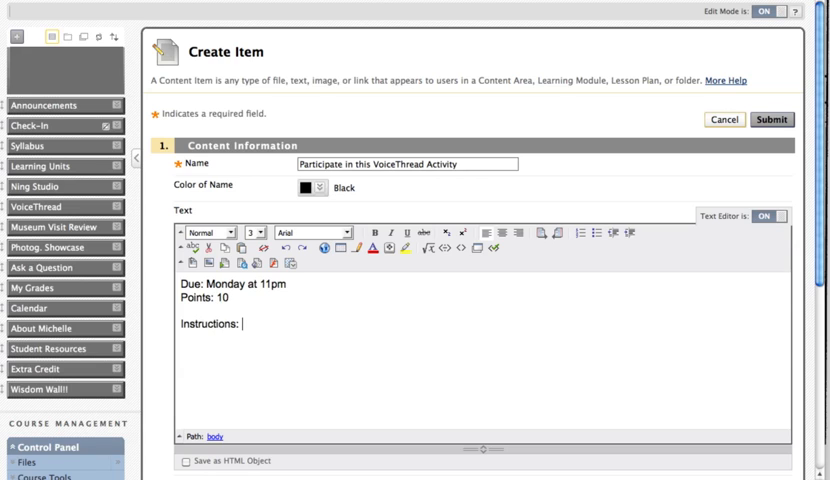
type("dkdkdkd")
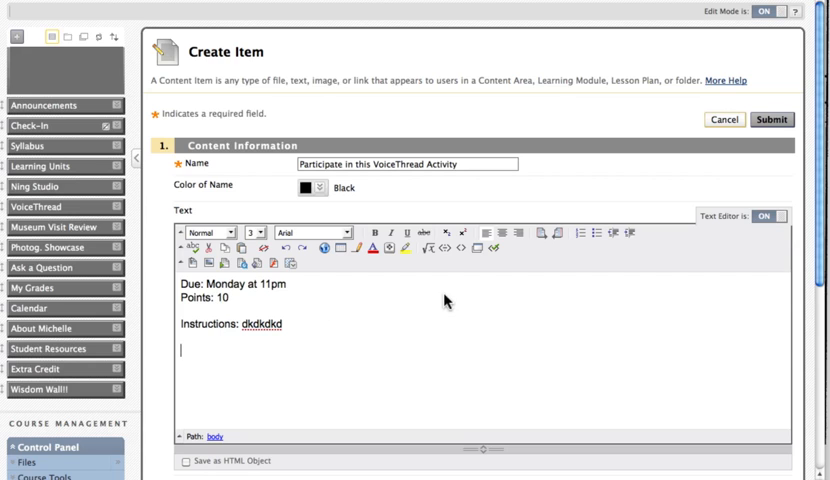
mouse_move(472, 272)
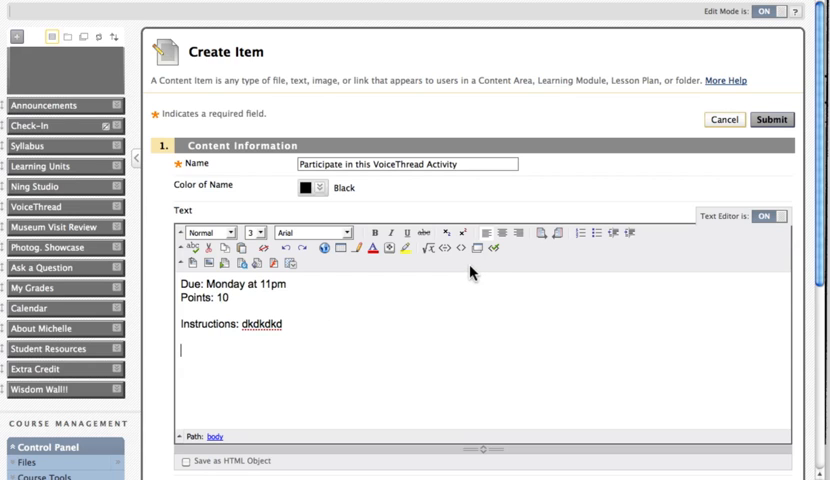
mouse_move(460, 250)
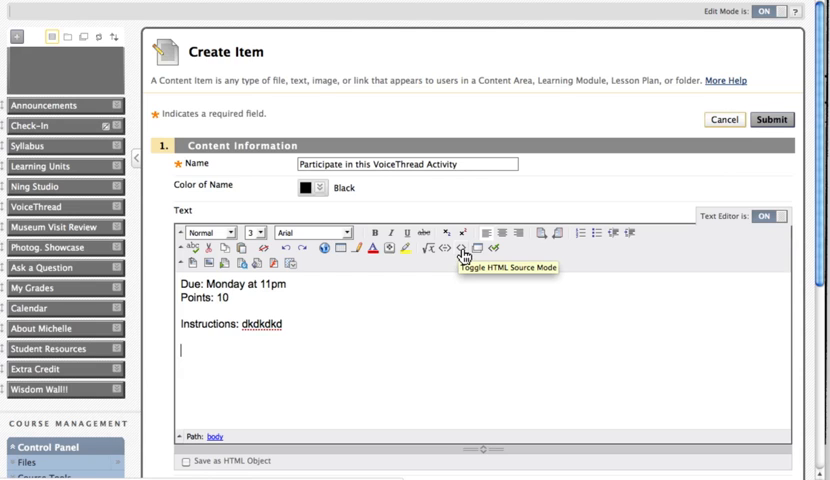
Step: Paste the VoiceThread embed code into the HTML source below the text and submit the item
left_click(462, 248)
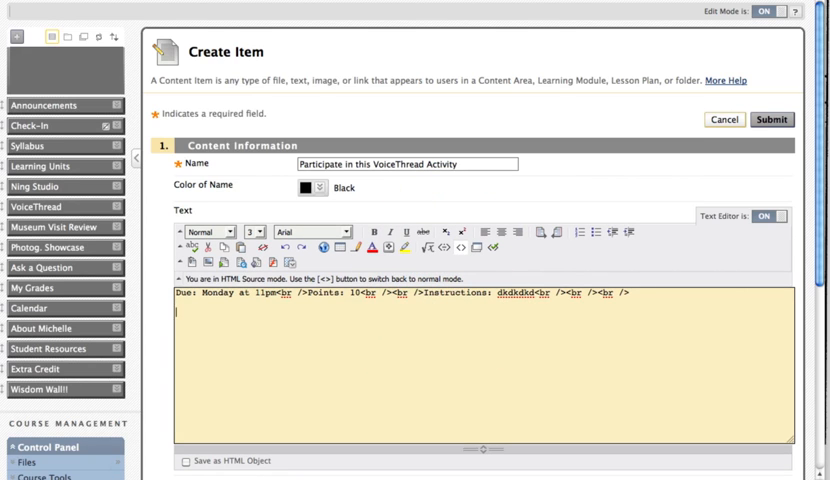
mouse_move(232, 322)
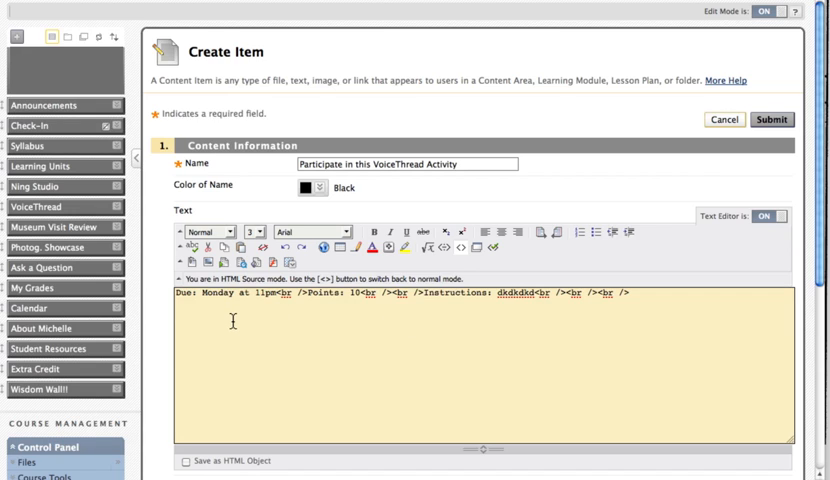
left_click(176, 312)
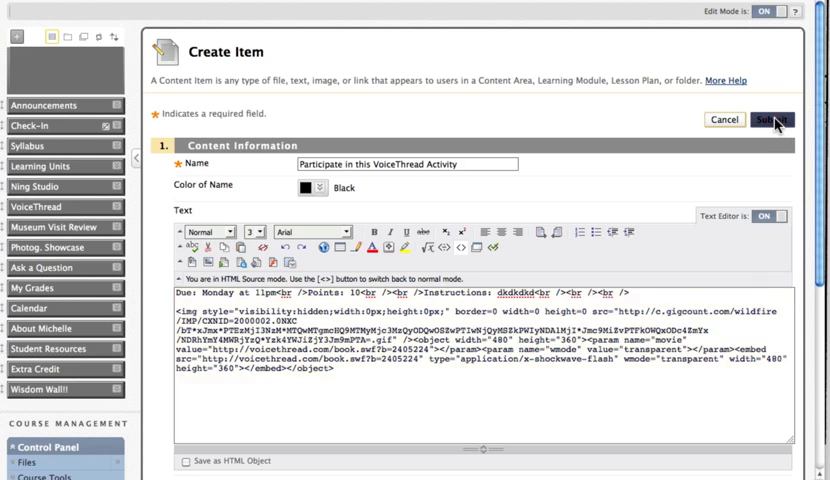
left_click(772, 120)
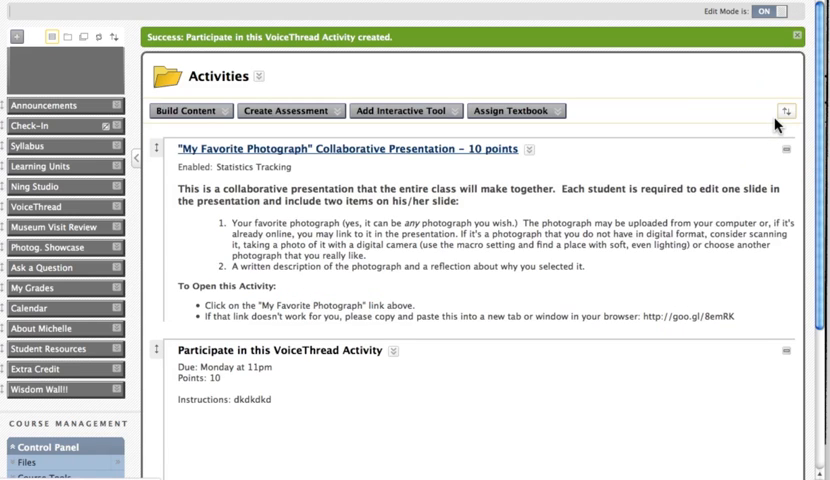
scroll("down", 3)
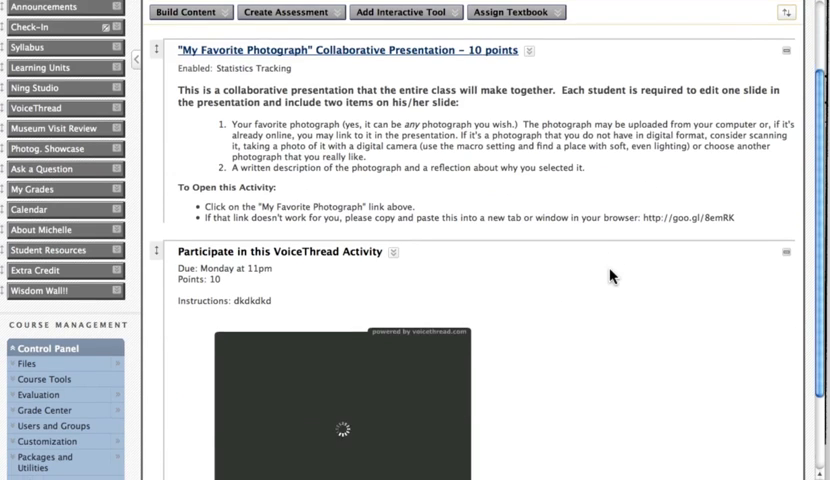
scroll("down", 3)
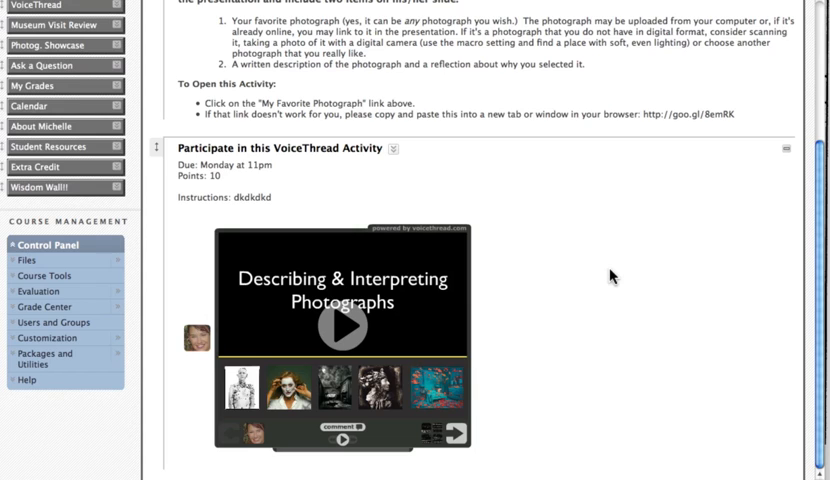
mouse_move(772, 208)
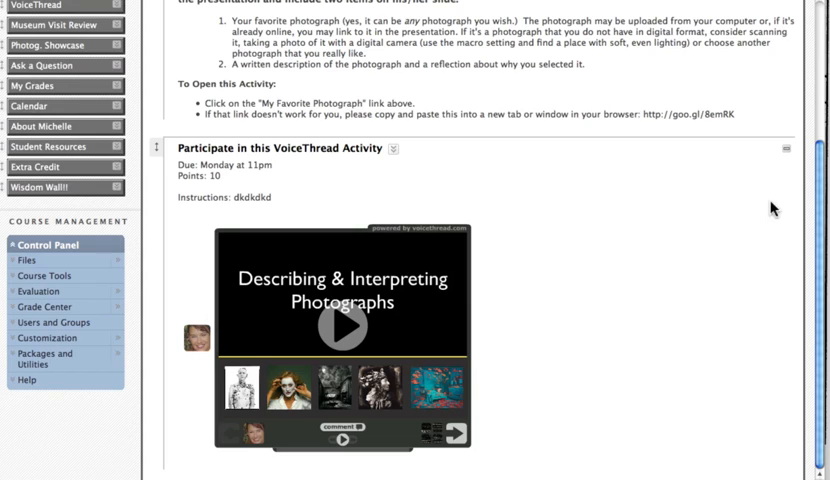